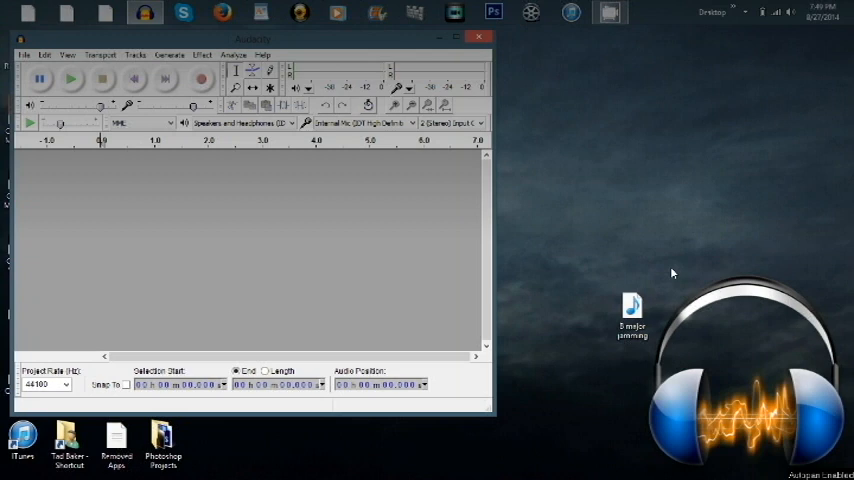
mouse_move(294, 56)
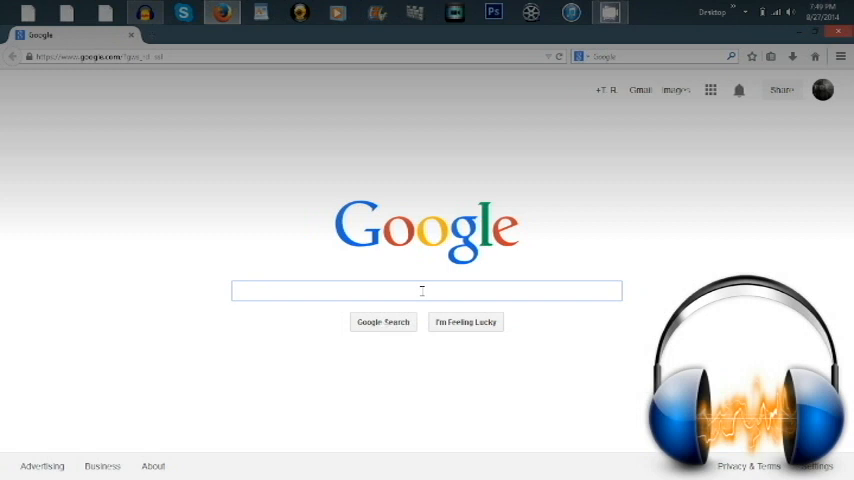
Step: Search Google for 'audacity free download' and reach the Audacity Windows download page on SourceForge
type("audacity free download")
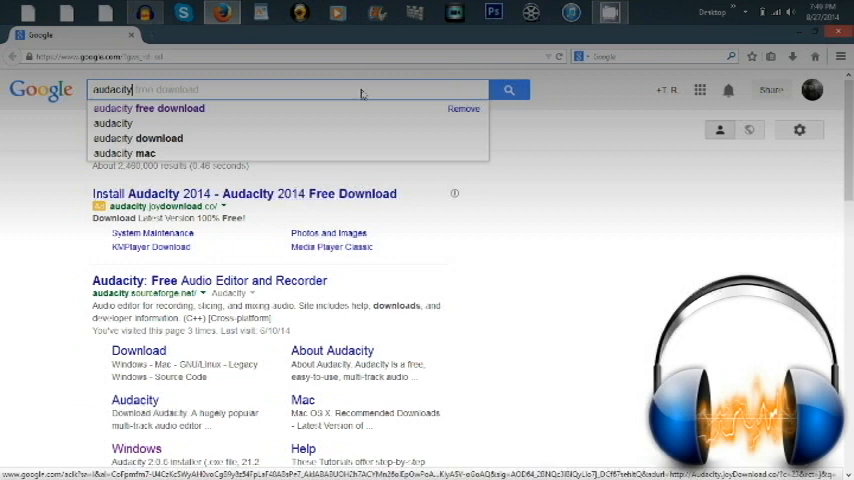
left_click(508, 88)
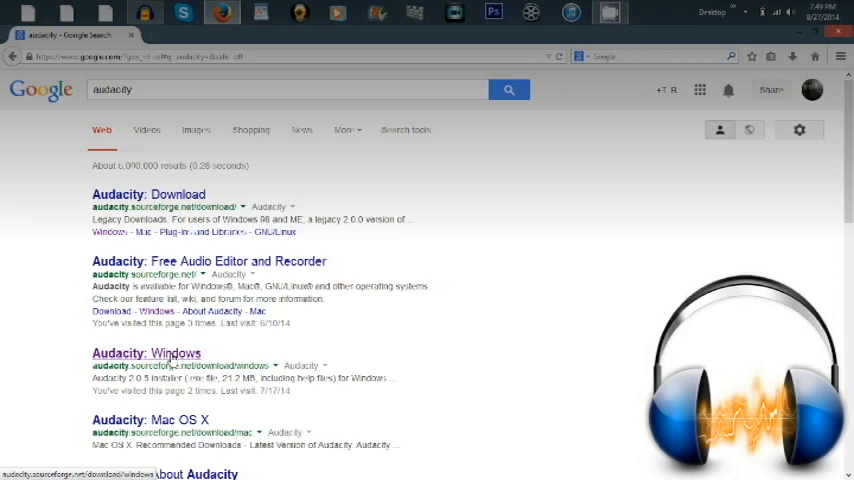
left_click(146, 352)
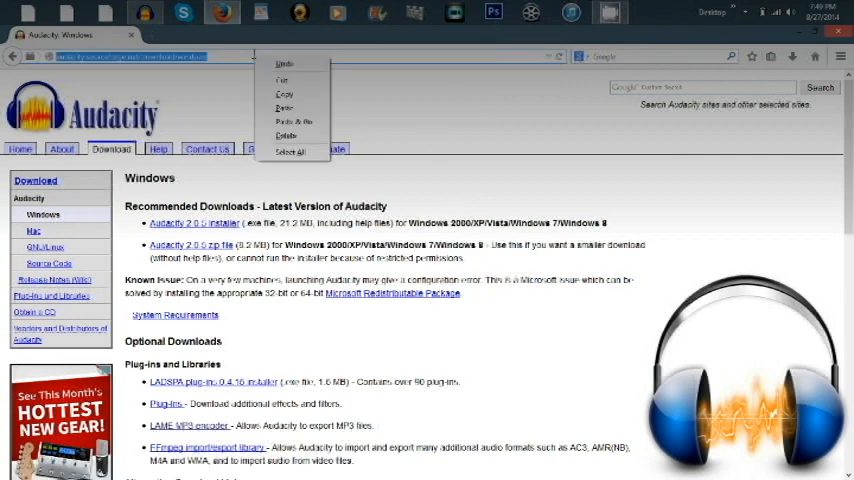
left_click(474, 90)
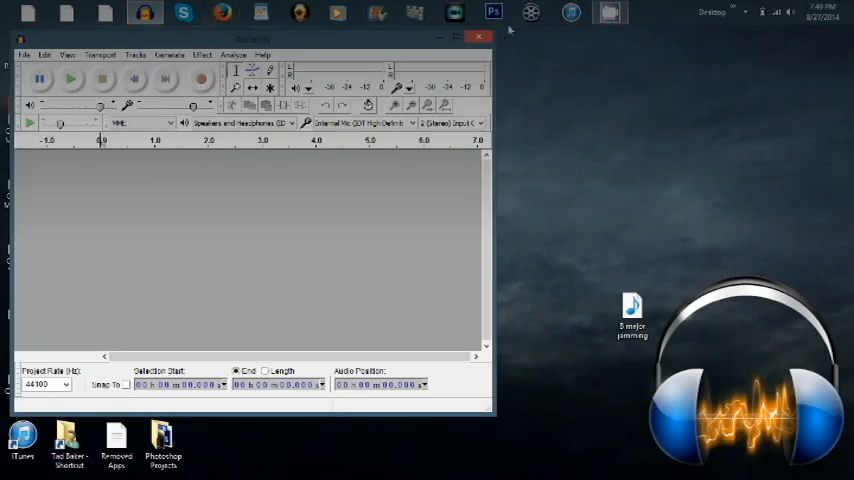
mouse_move(372, 32)
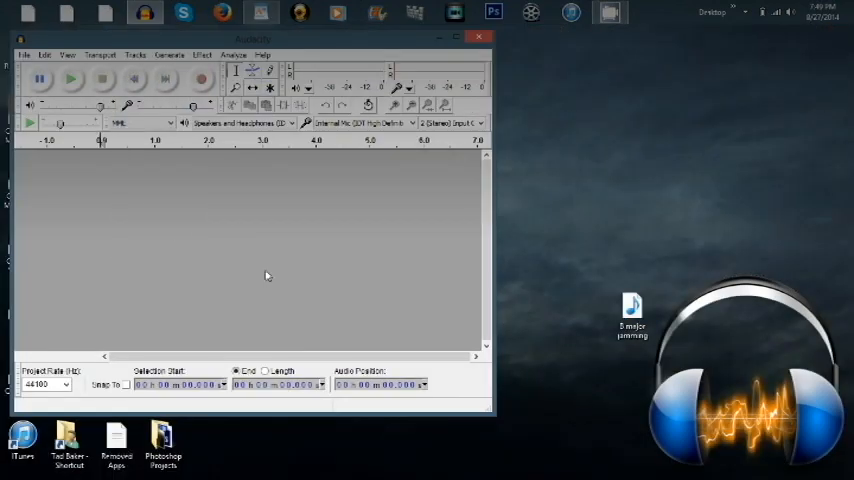
left_click(632, 316)
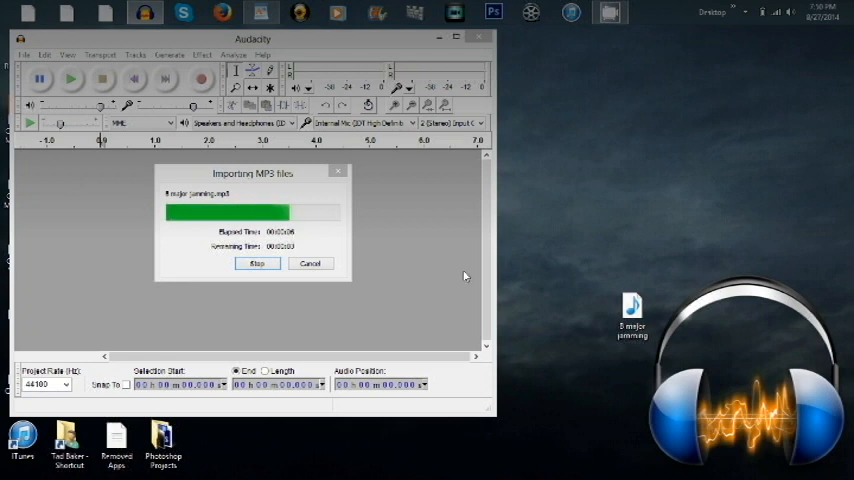
mouse_move(538, 198)
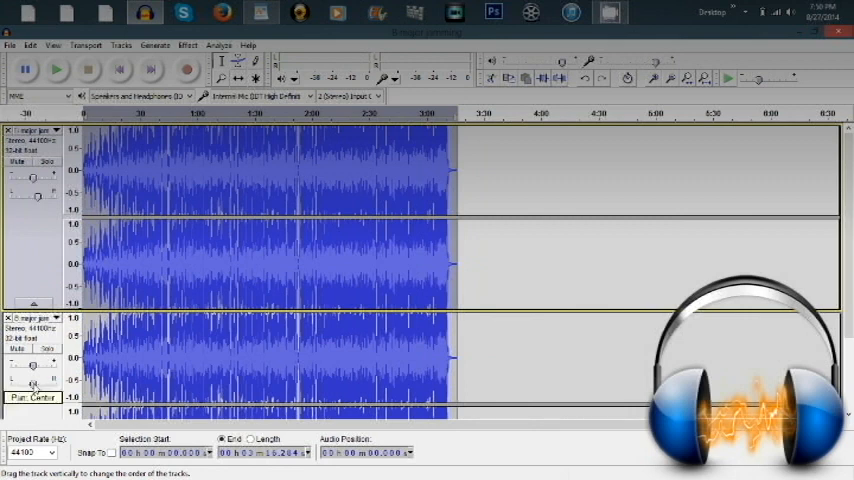
left_click_drag(36, 378, 14, 378)
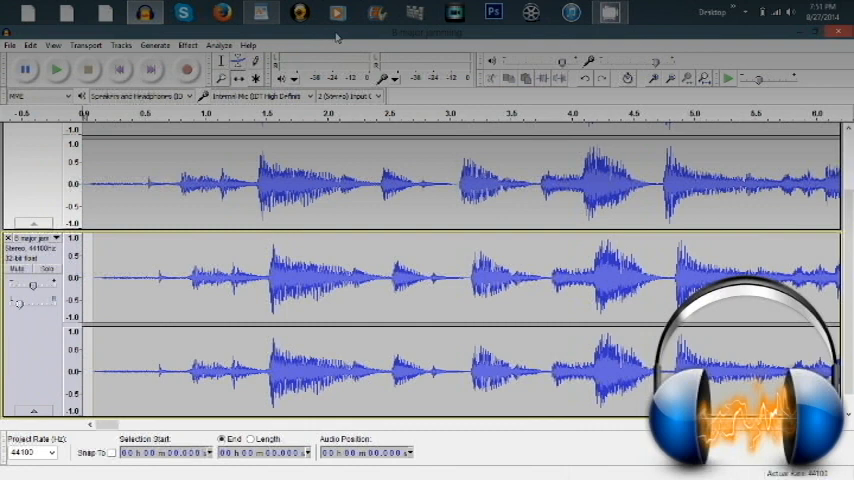
Step: Shift the lower track slightly right with the Time Shift Tool, then play both tracks from the start
left_click(58, 68)
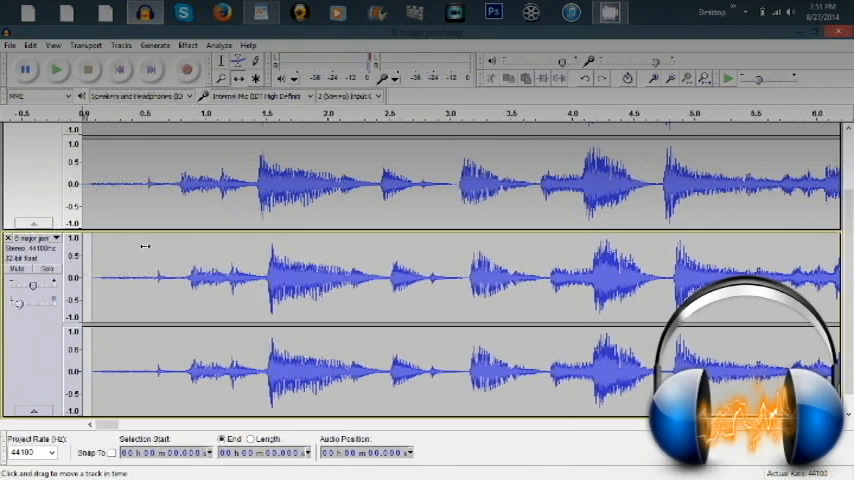
left_click(56, 68)
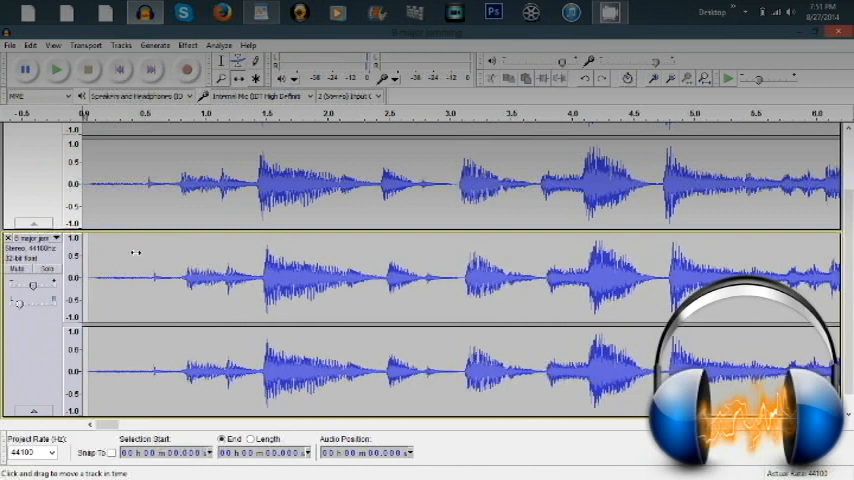
mouse_move(118, 68)
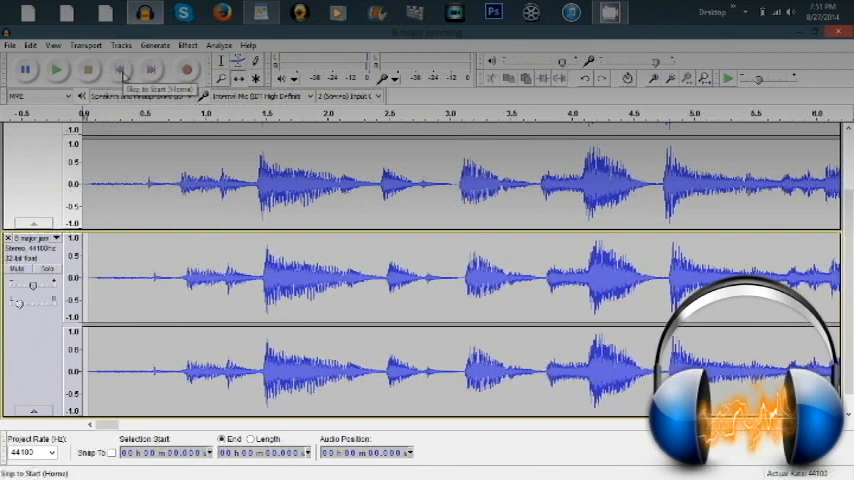
left_click(58, 68)
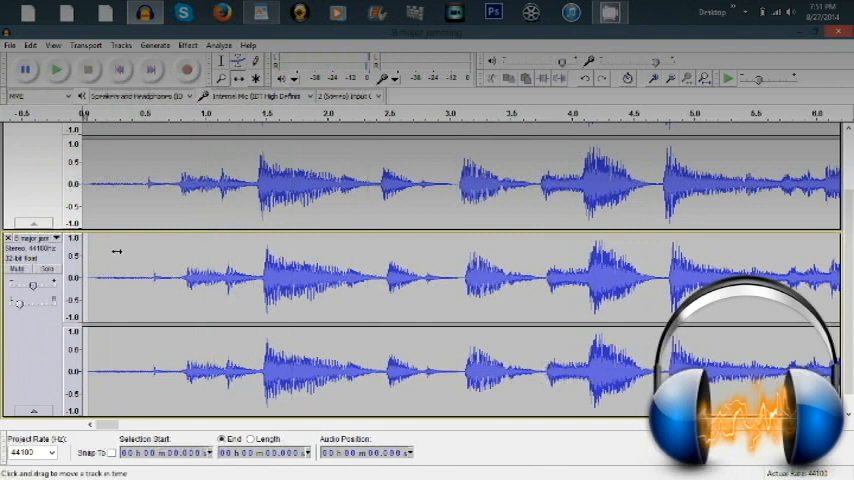
left_click(58, 68)
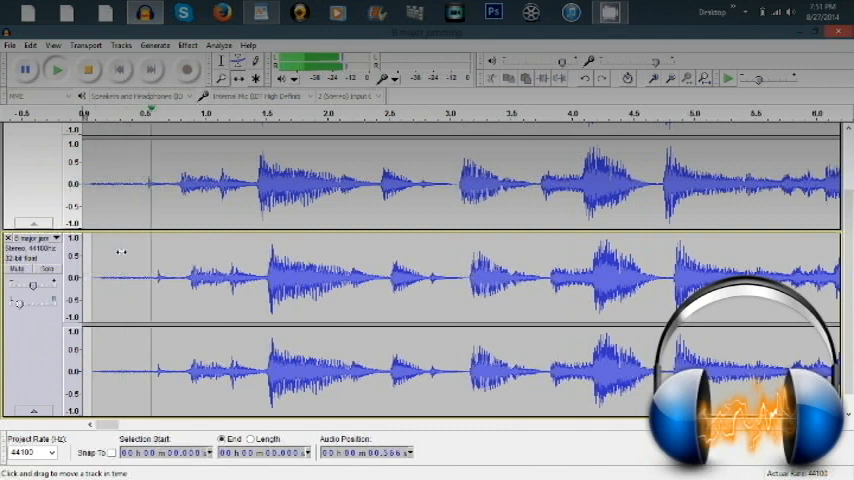
left_click(58, 68)
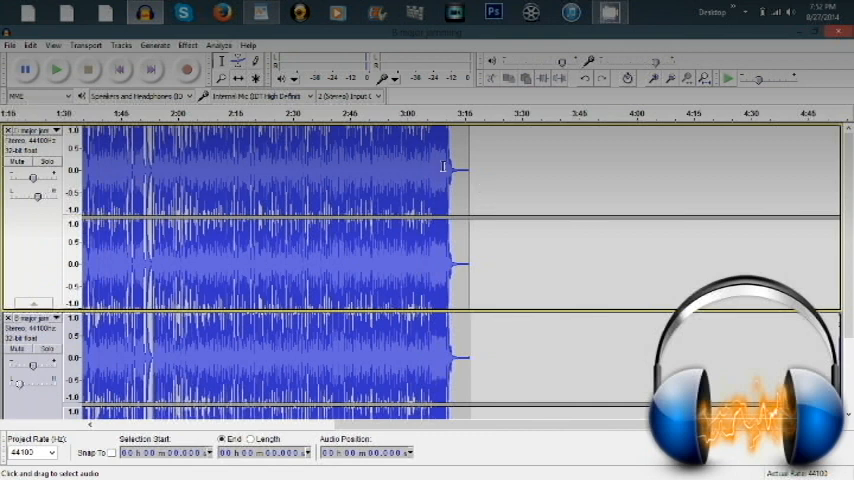
Step: Select the ending portion of both song tracks with the Selection Tool for fading out
left_click(444, 164)
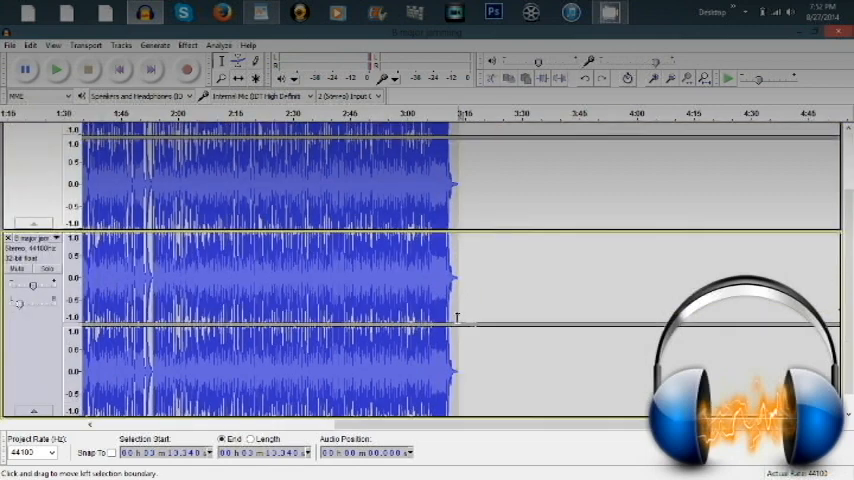
mouse_move(472, 182)
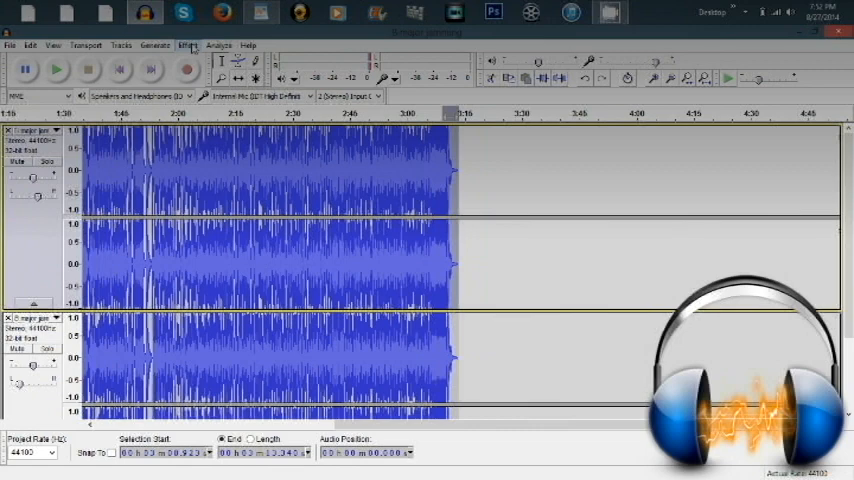
Step: Stop playback of the two tracks and select the entire upper song track
left_click(188, 44)
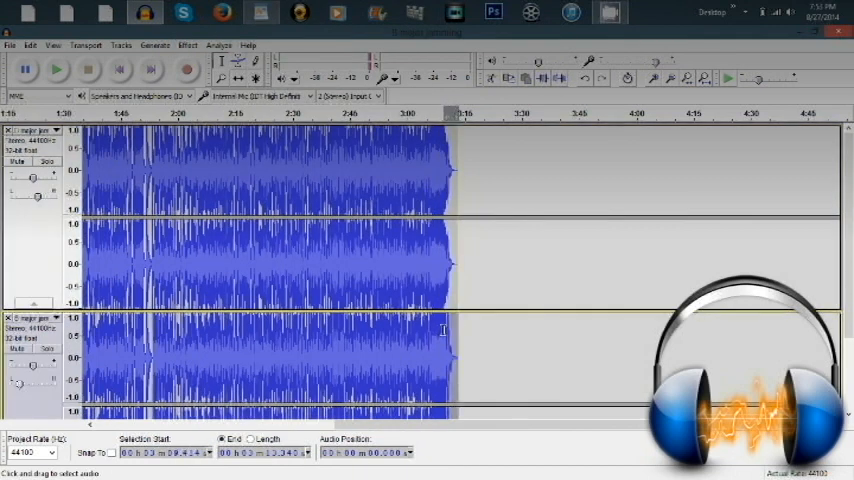
left_click(186, 44)
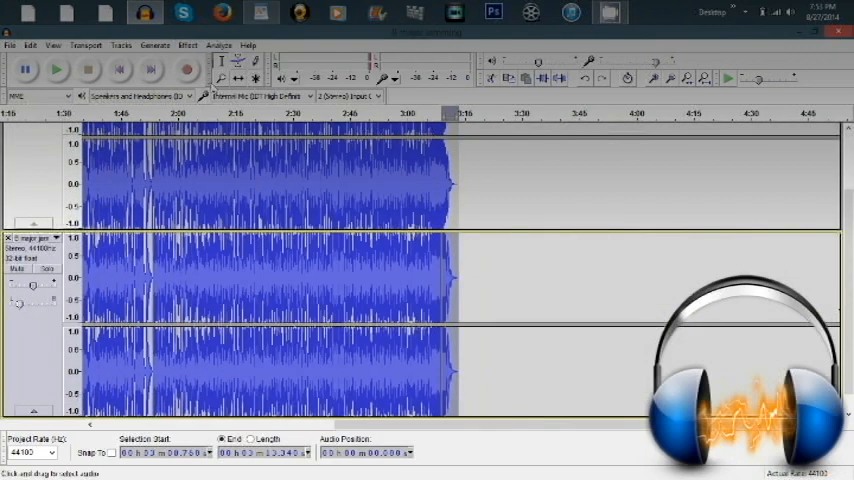
left_click(188, 44)
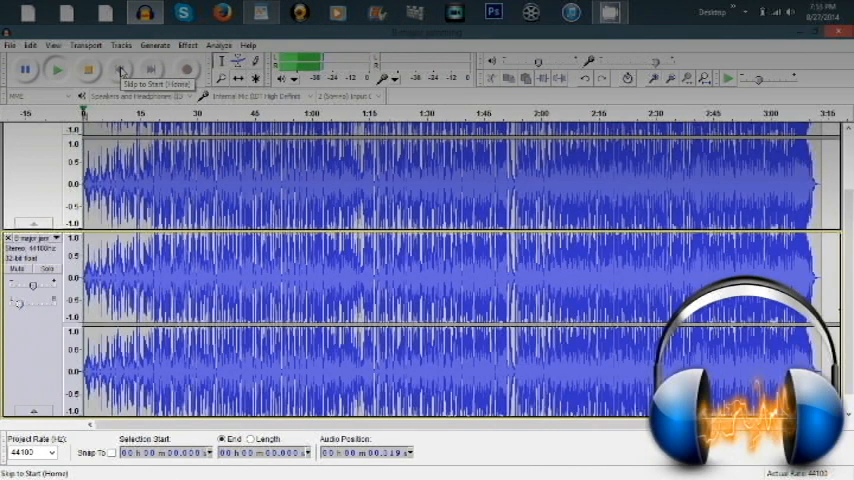
left_click(56, 68)
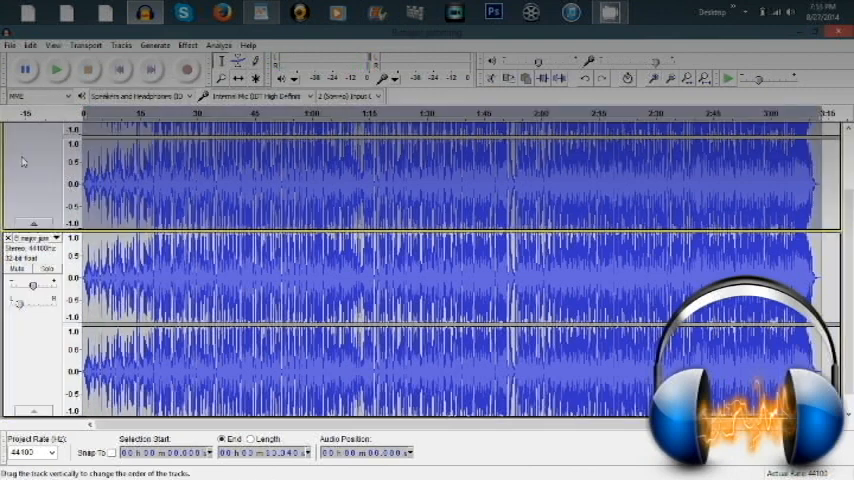
left_click(186, 44)
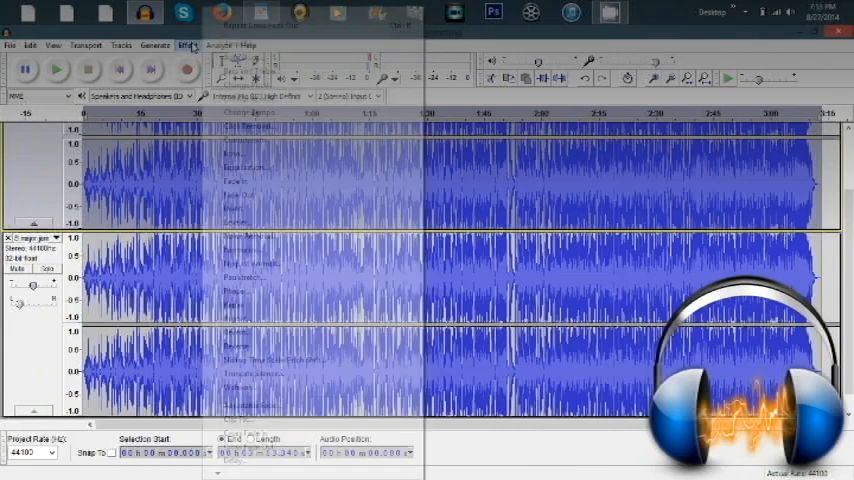
Step: Apply the Reverb effect to the upper track after adjusting its settings and previewing it
left_click(186, 44)
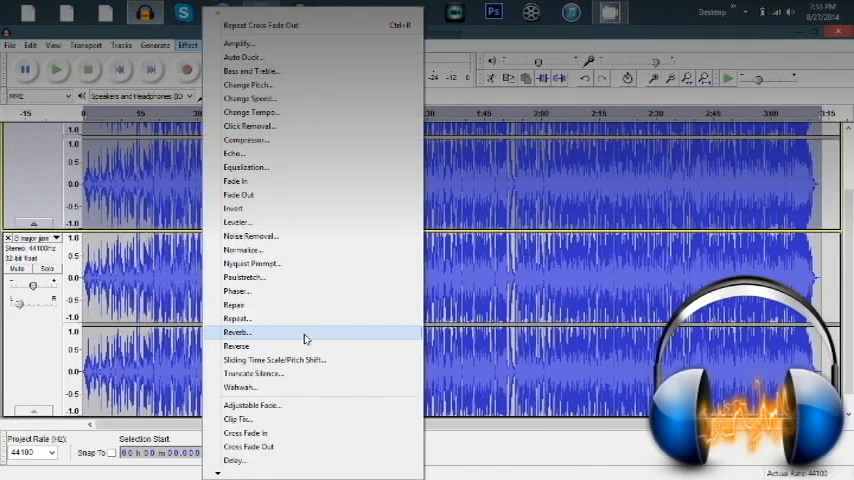
left_click(236, 332)
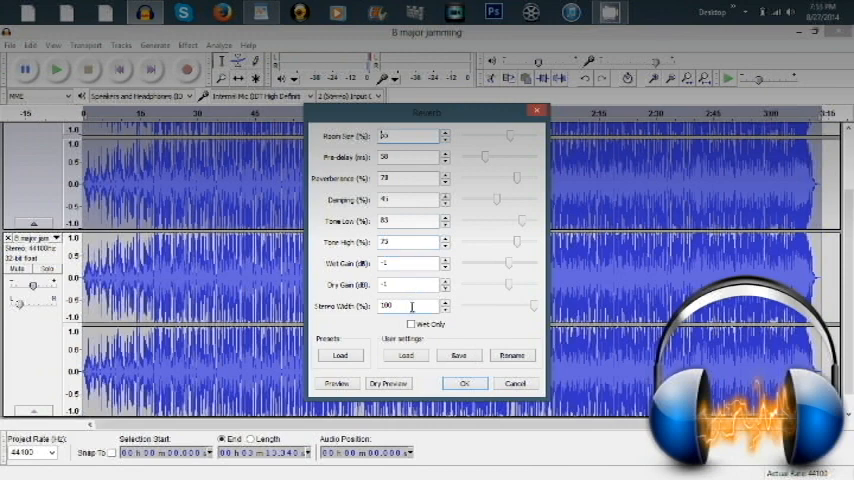
left_click(336, 384)
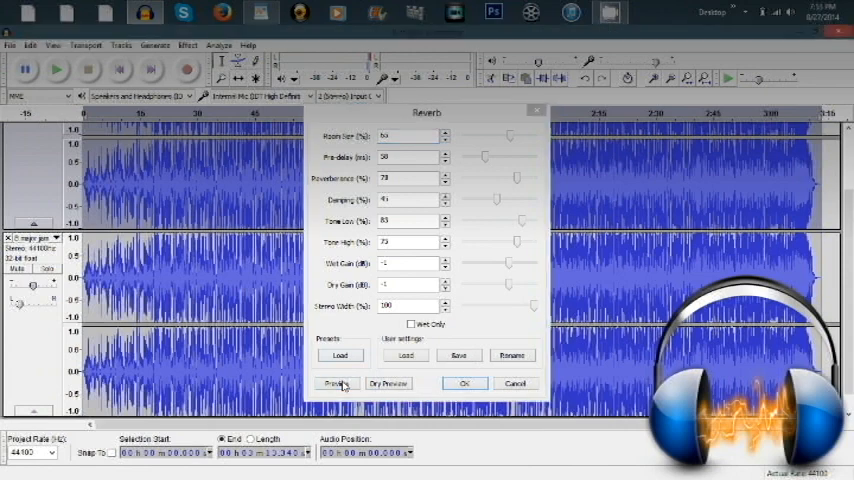
left_click(336, 384)
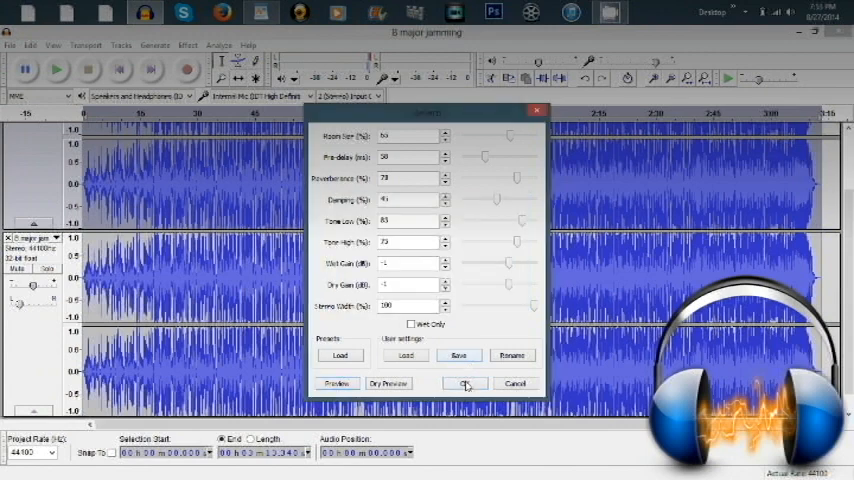
left_click(464, 384)
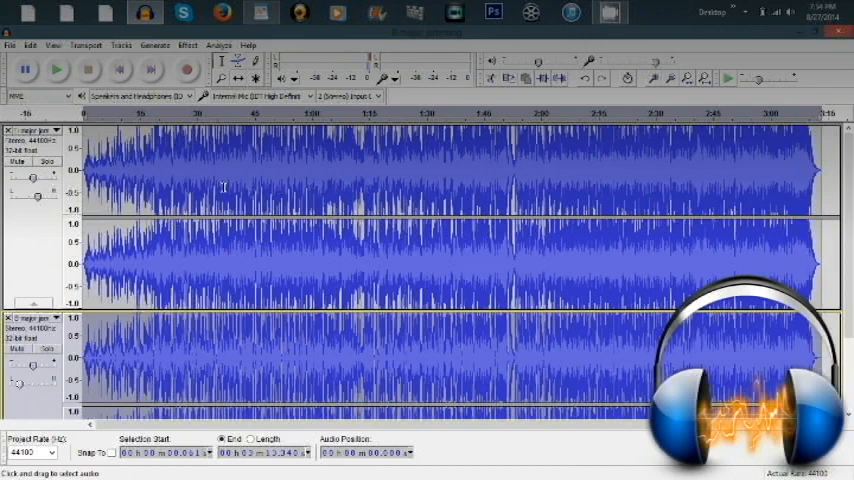
mouse_move(324, 190)
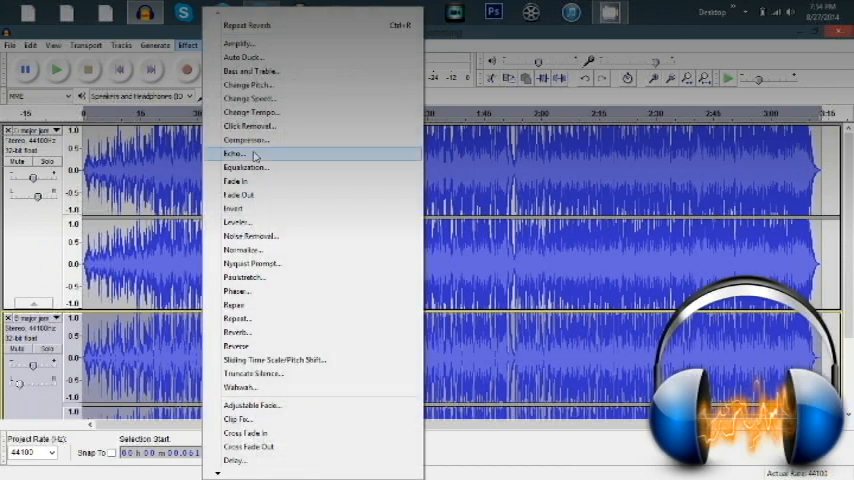
Step: Apply the Echo effect to the lower track with adjusted delay time and decay factor
left_click(234, 152)
type(".3")
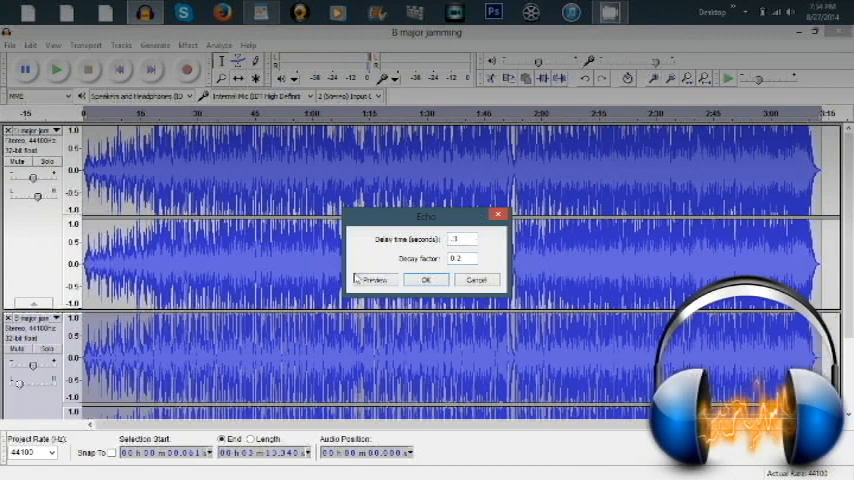
left_click(372, 280)
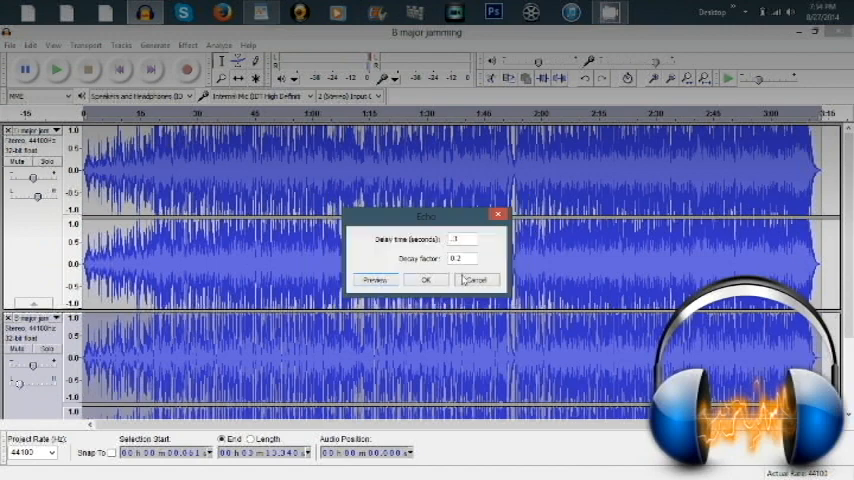
left_click(426, 280)
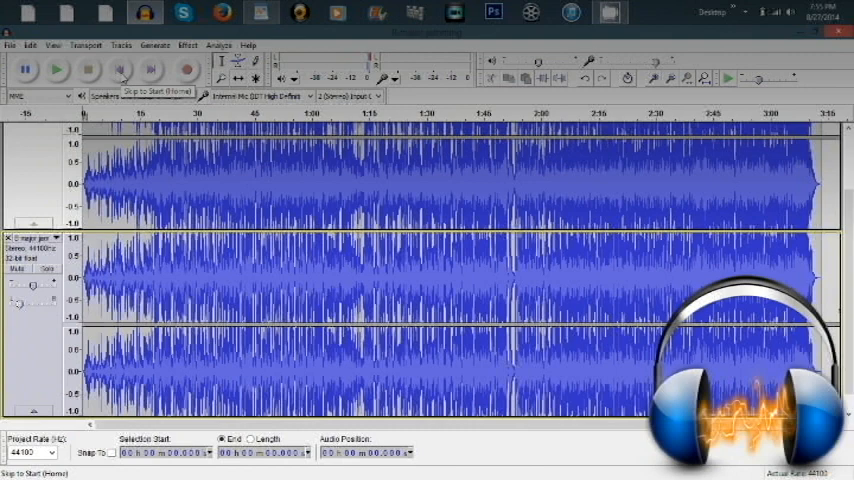
left_click(56, 68)
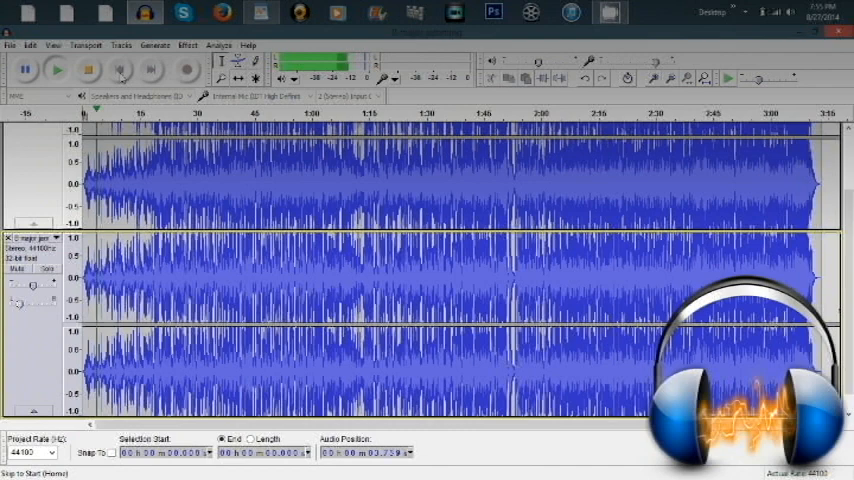
left_click(118, 68)
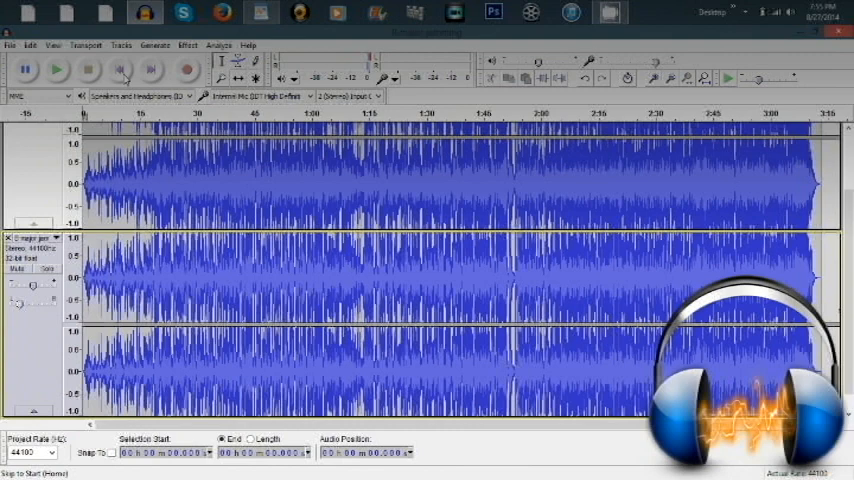
left_click(8, 44)
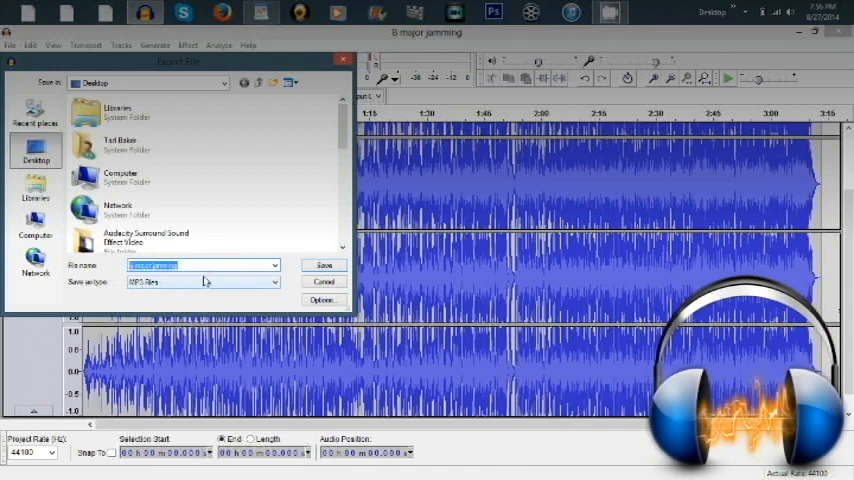
Step: Save the mixed song to the Desktop as an MP3 file
left_click(324, 280)
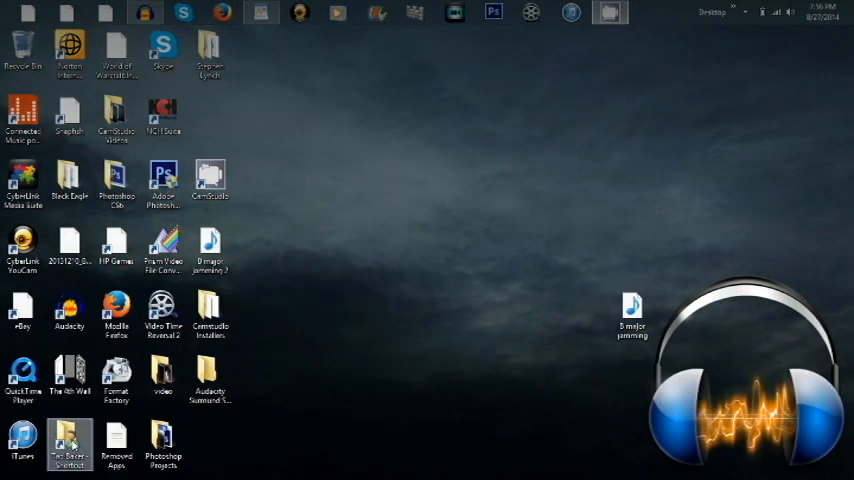
double_click(68, 440)
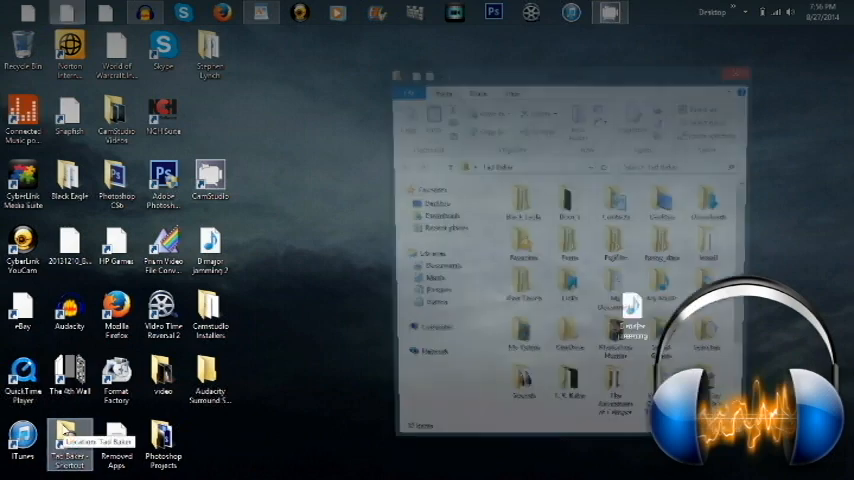
left_click(736, 76)
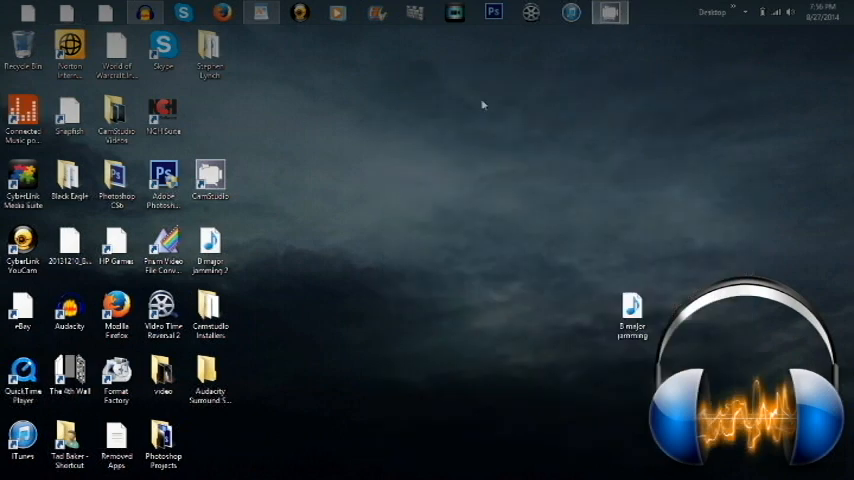
mouse_move(588, 116)
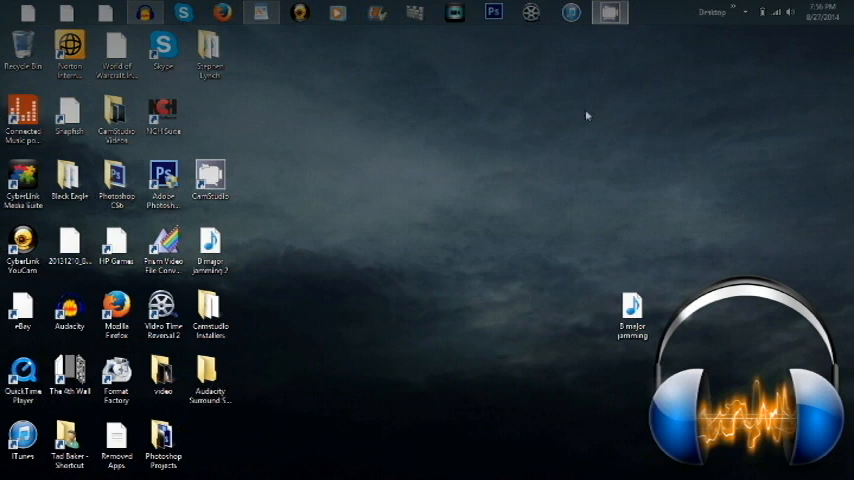